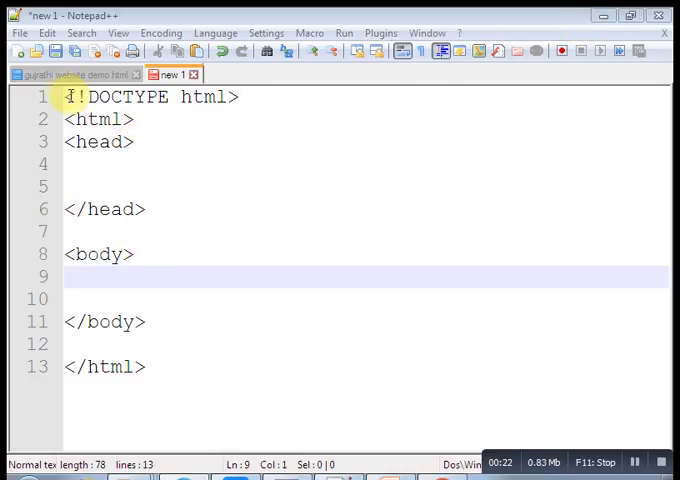
# Save the new HTML page to the Desktop as urdu.html
pyautogui.click(98, 119)
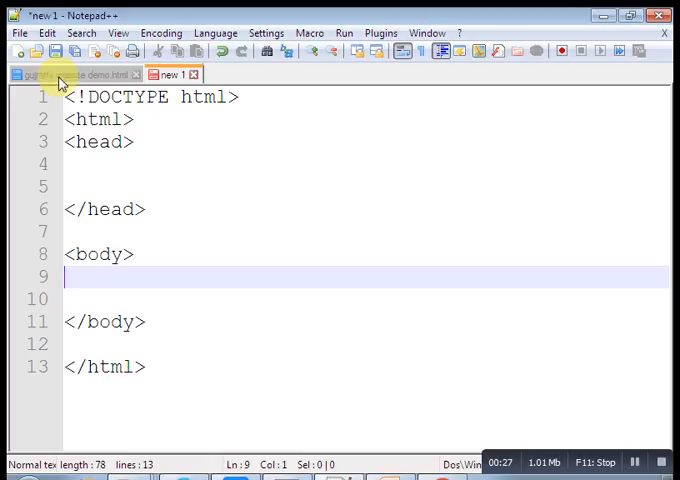
pyautogui.click(18, 32)
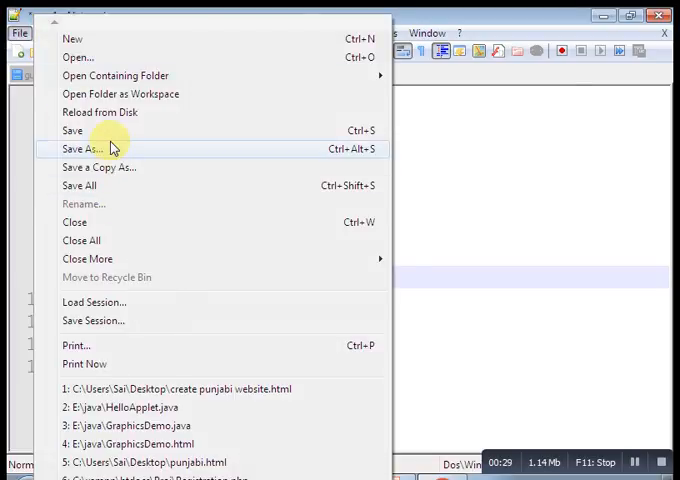
pyautogui.click(78, 149)
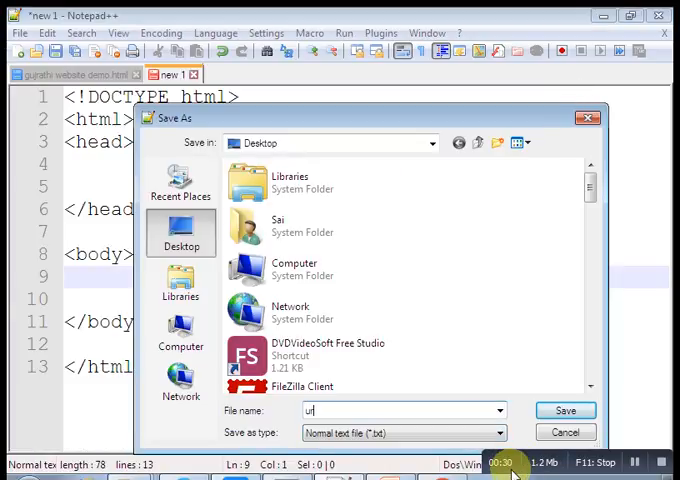
pyautogui.write('rdu.html')
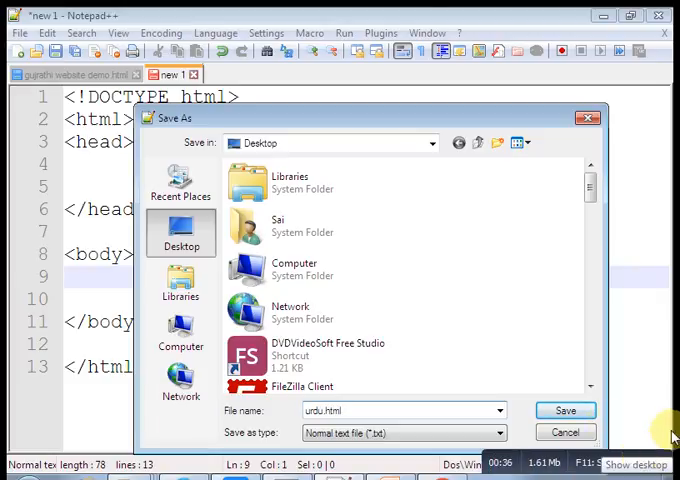
pyautogui.click(565, 410)
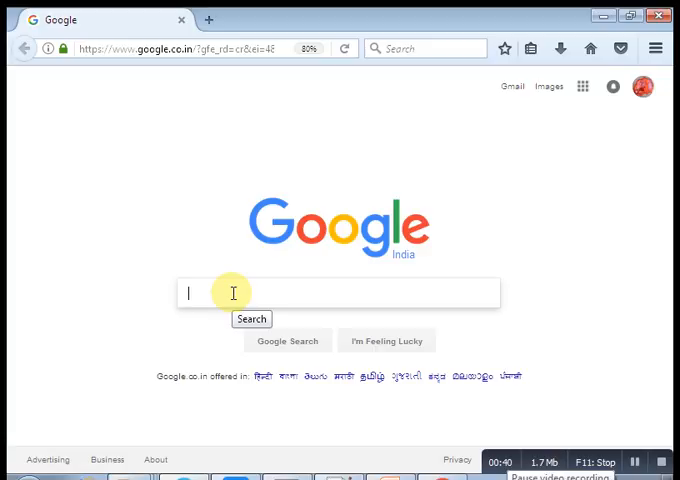
# Search Google for 'english to urdu' to bring up the translator
pyautogui.write('english to urdu')
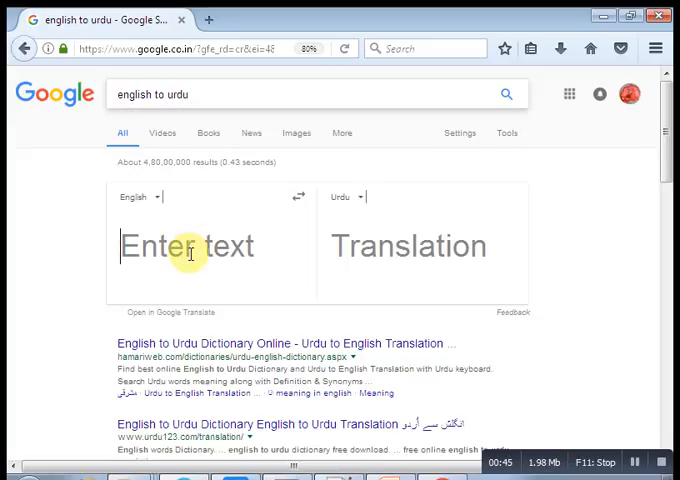
# Translate 'welcome to my tutorial' into Urdu in the Google translator box
pyautogui.write('w')
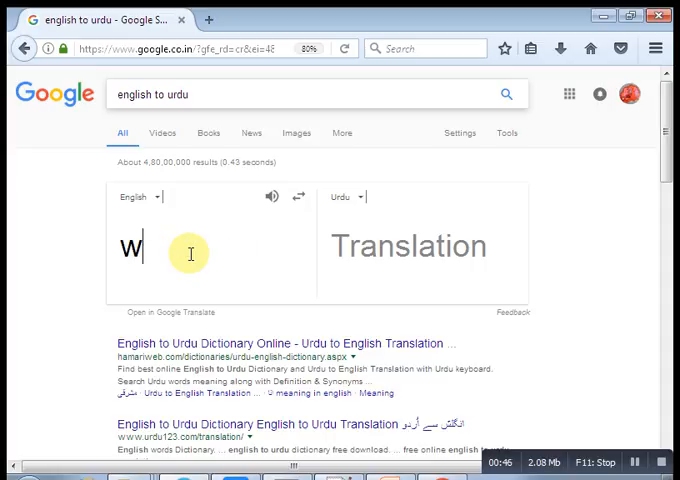
pyautogui.write('elcome')
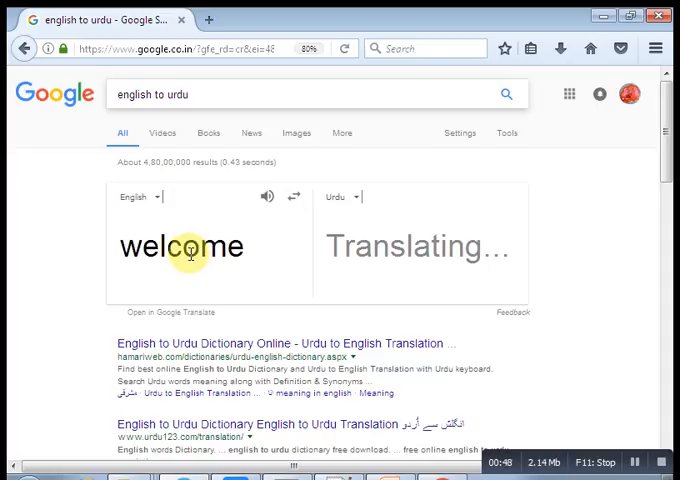
pyautogui.write('to we')
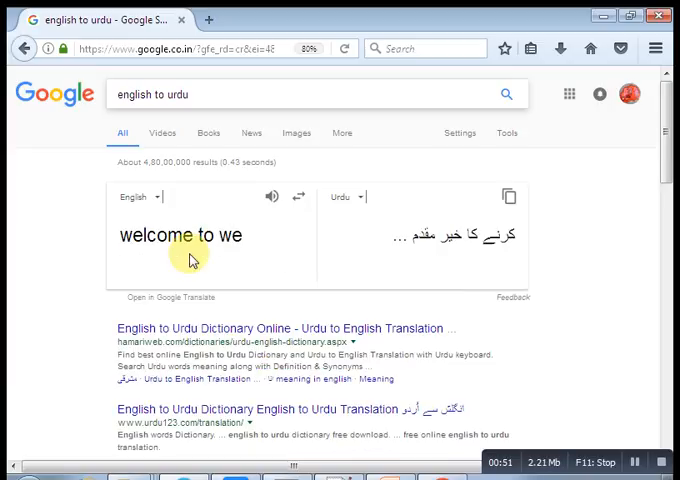
pyautogui.write('my')
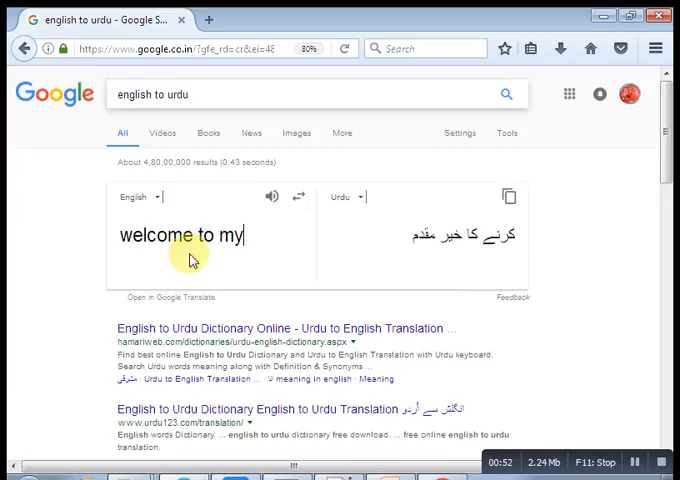
pyautogui.write('tutori')
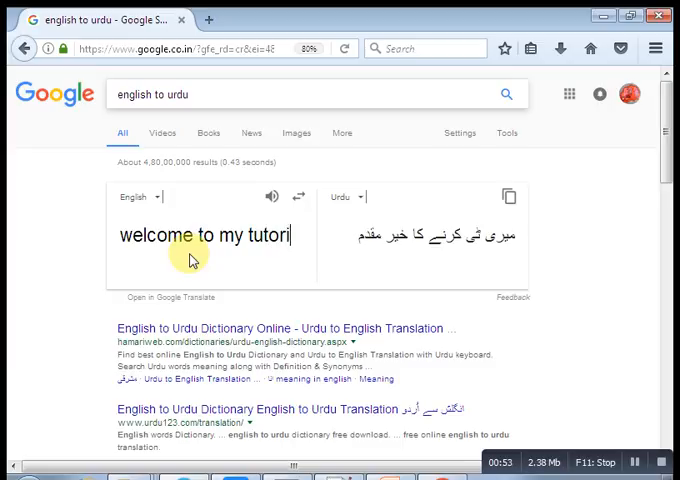
pyautogui.write('al')
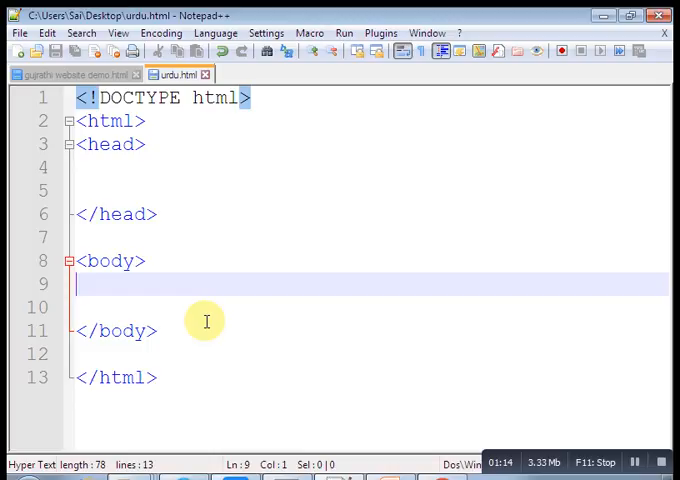
# Paste the Urdu welcome sentence into the body and add an opening h1 tag
pyautogui.write('میرے ٹیوٹوریل کرنے کا خیر')
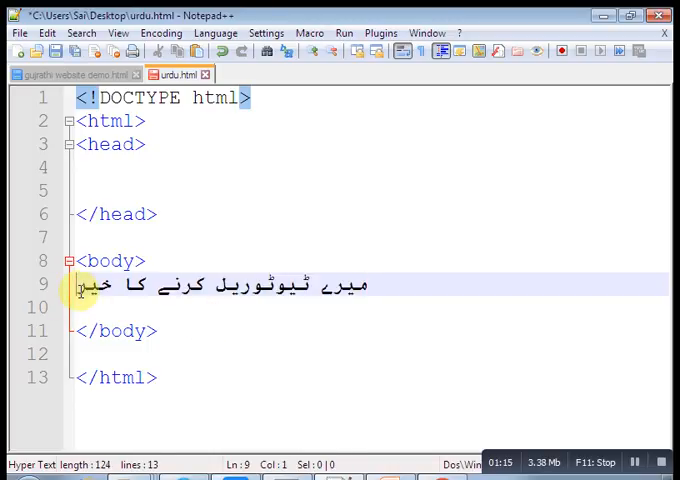
pyautogui.write('h')
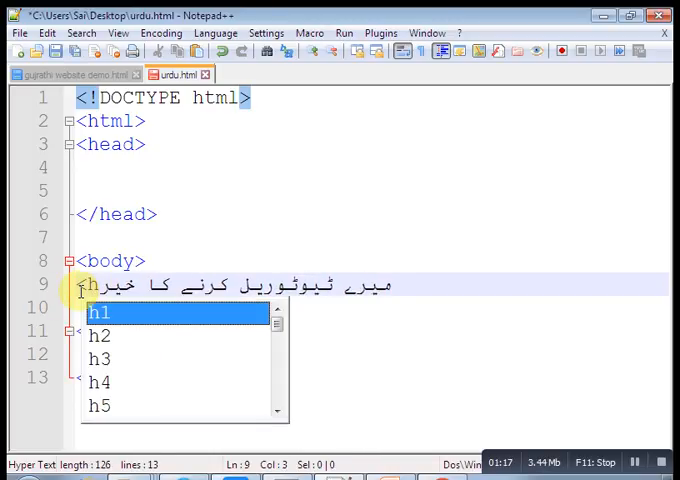
pyautogui.write('1')
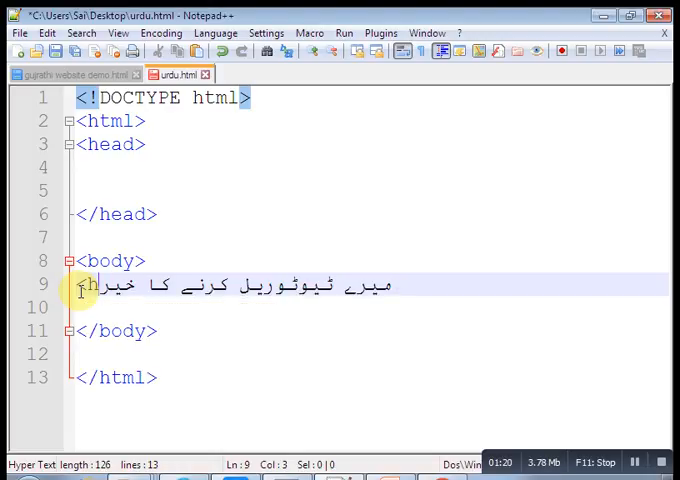
pyautogui.write('1>')
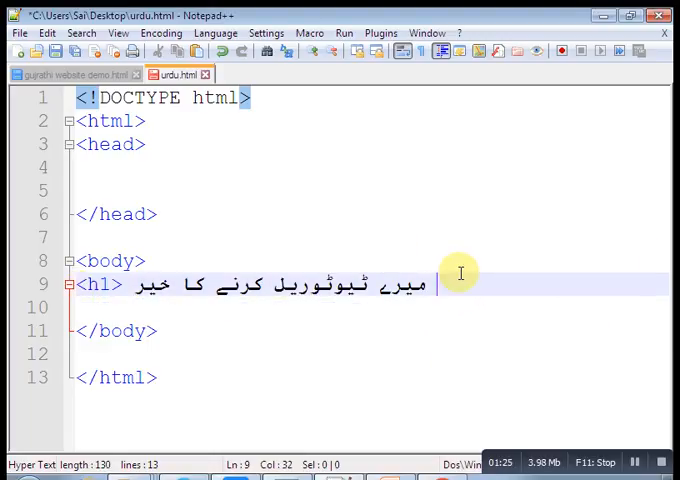
# Close the sentence with a corrected </h1> tag
pyautogui.write('</1>')
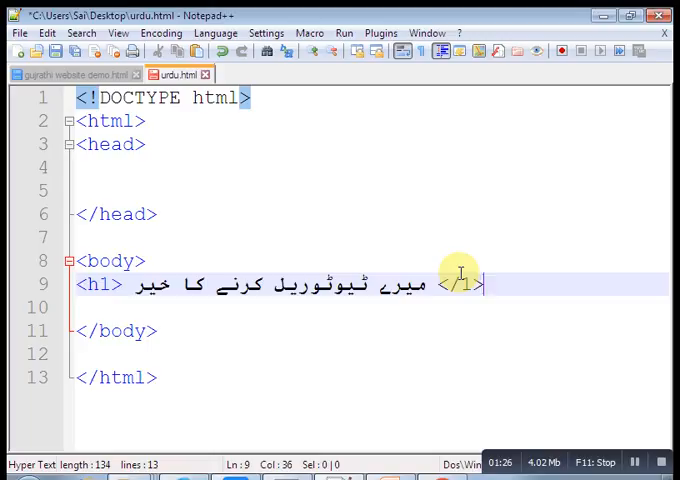
pyautogui.press('Left')
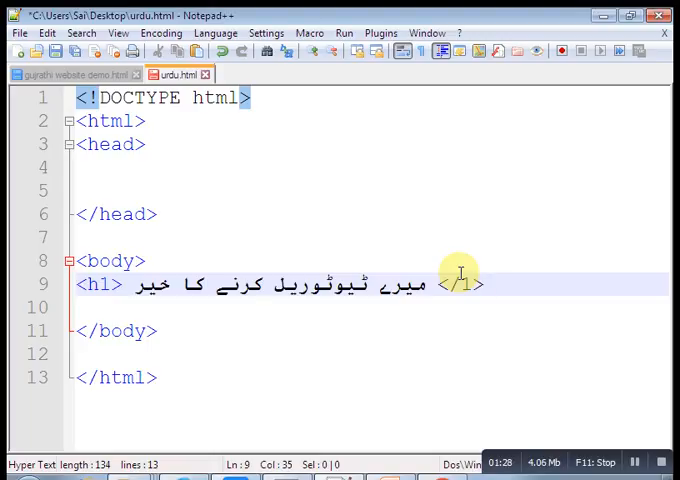
pyautogui.write('1')
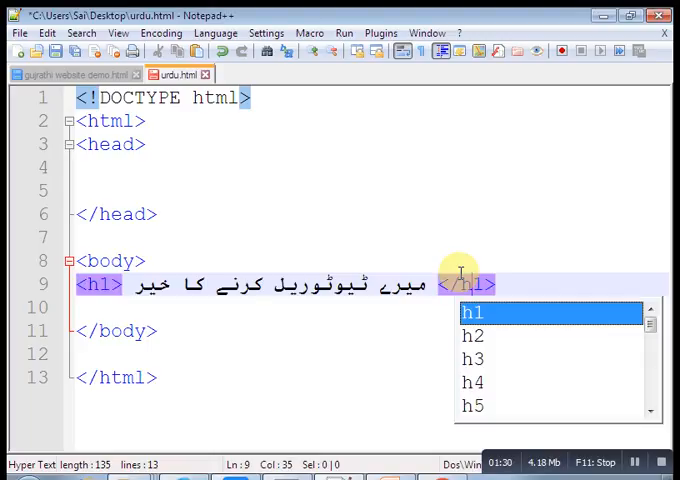
# Re-save the page as urdu.html with the Hyper Text Markup Language type
pyautogui.click(18, 32)
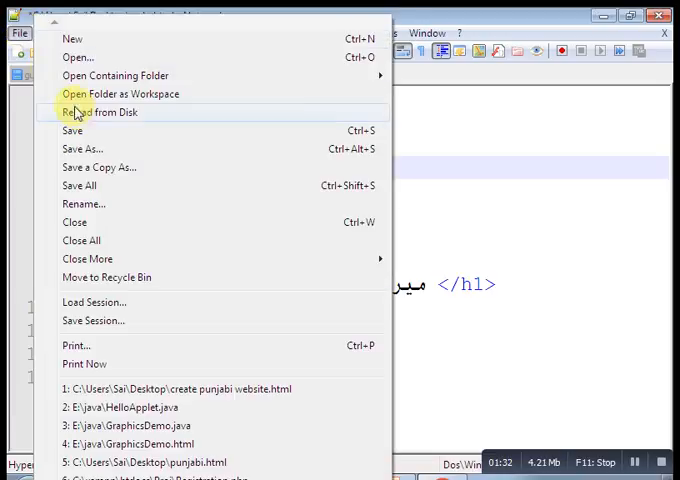
pyautogui.click(82, 148)
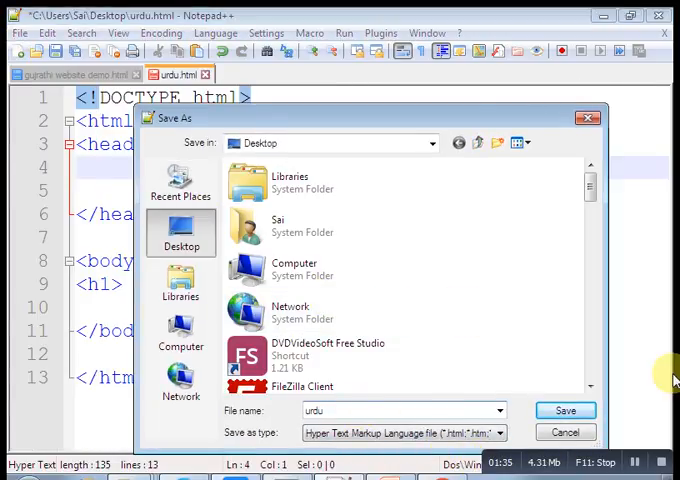
pyautogui.click(565, 410)
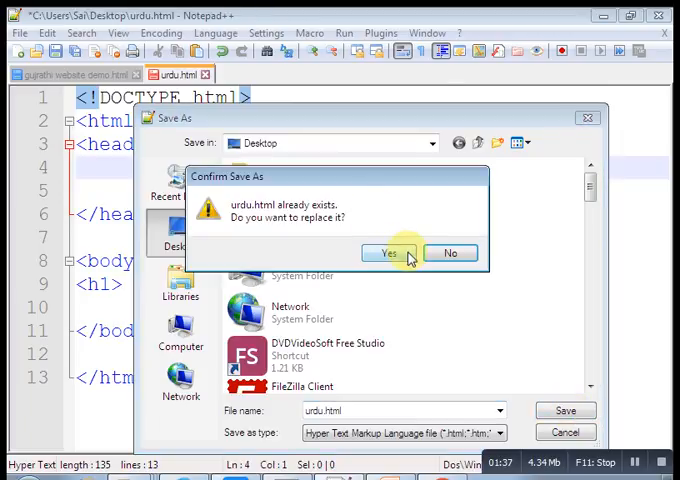